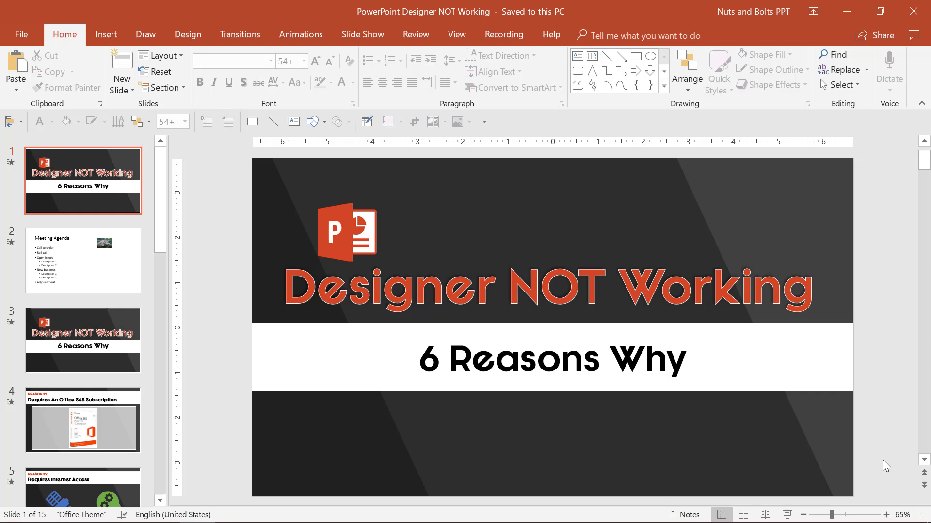
- Show Design Ideas suggestions for the Meeting Agenda slide
left_click(82, 260)
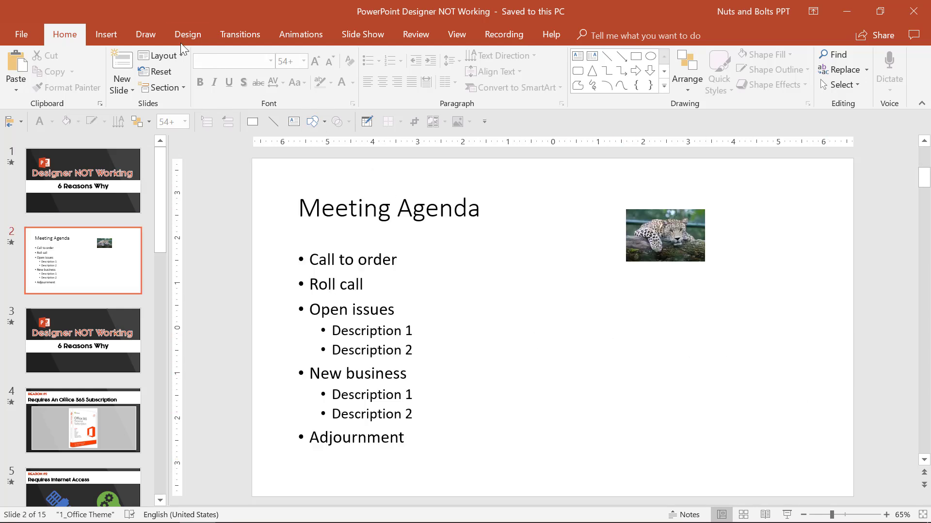
left_click(187, 34)
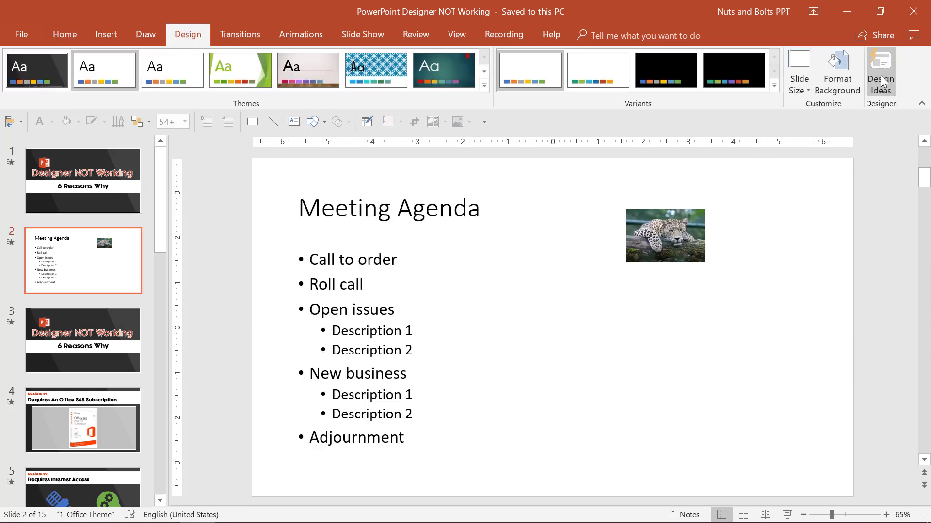
left_click(879, 71)
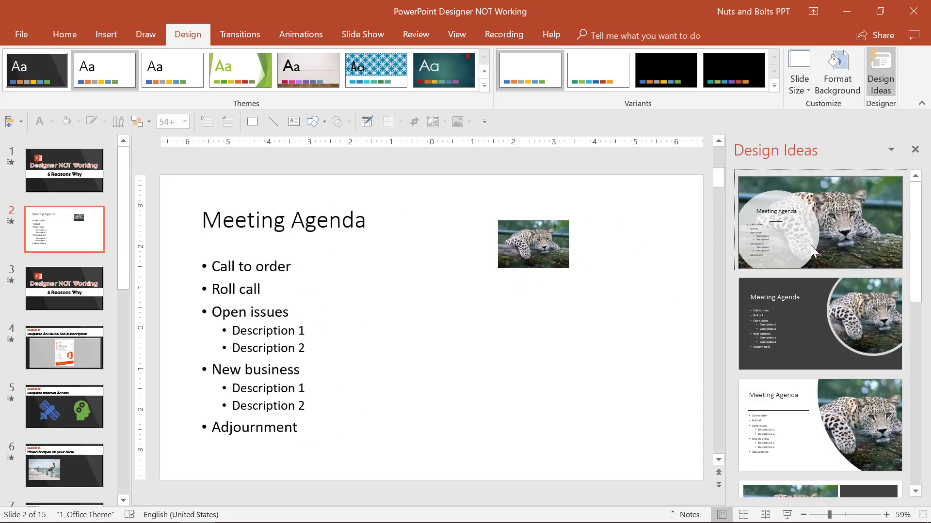
- Preview the dark and white leopard layouts, then apply the full-photo translucent-circle design
left_click(819, 322)
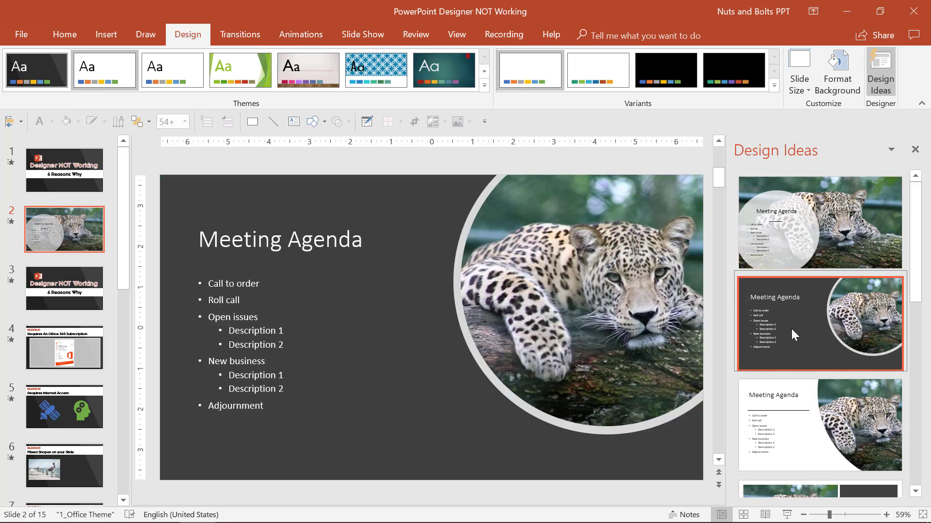
left_click(820, 424)
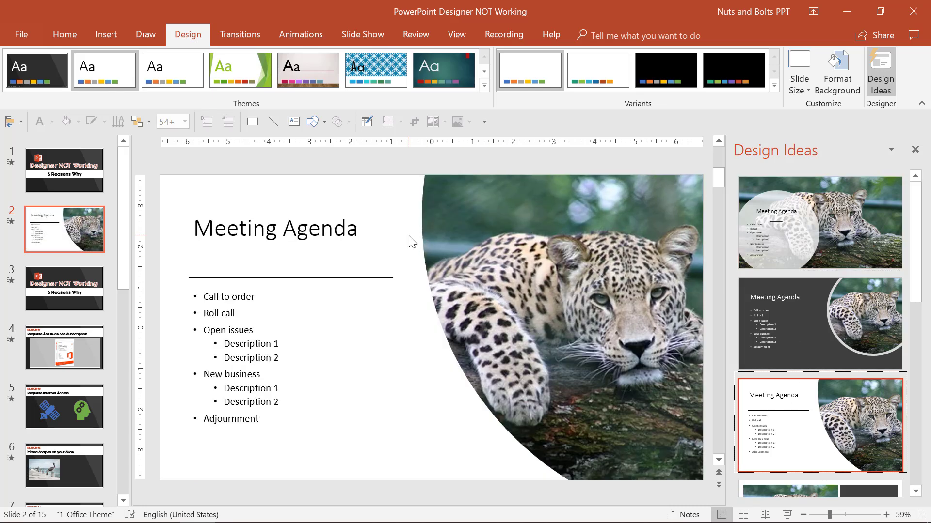
left_click(274, 228)
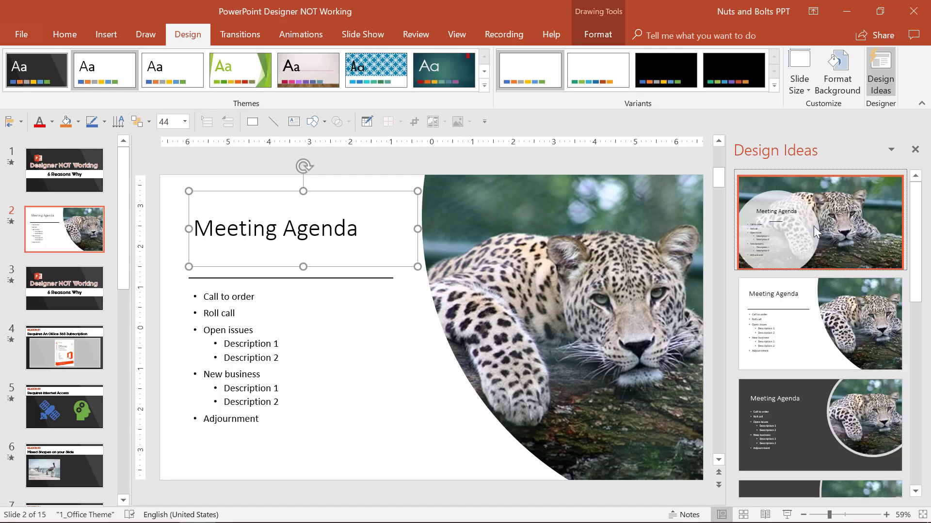
left_click(820, 221)
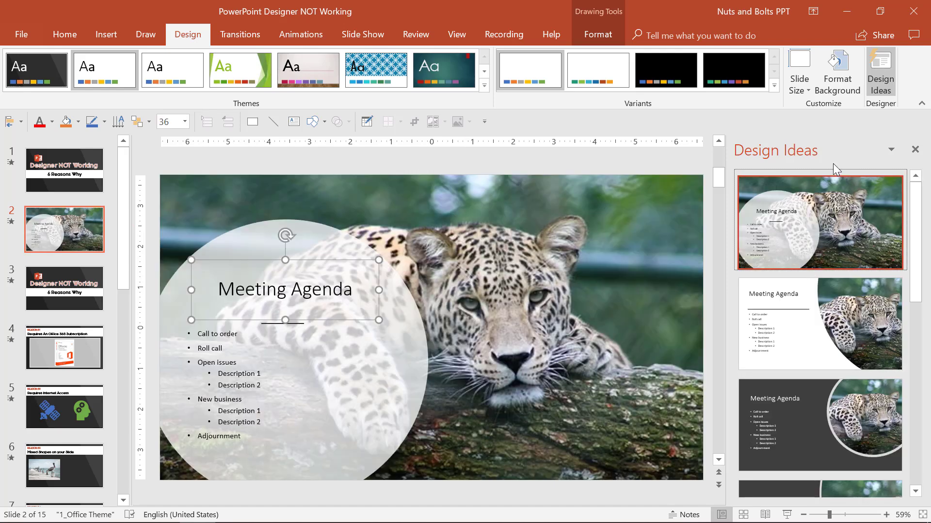
left_click(64, 288)
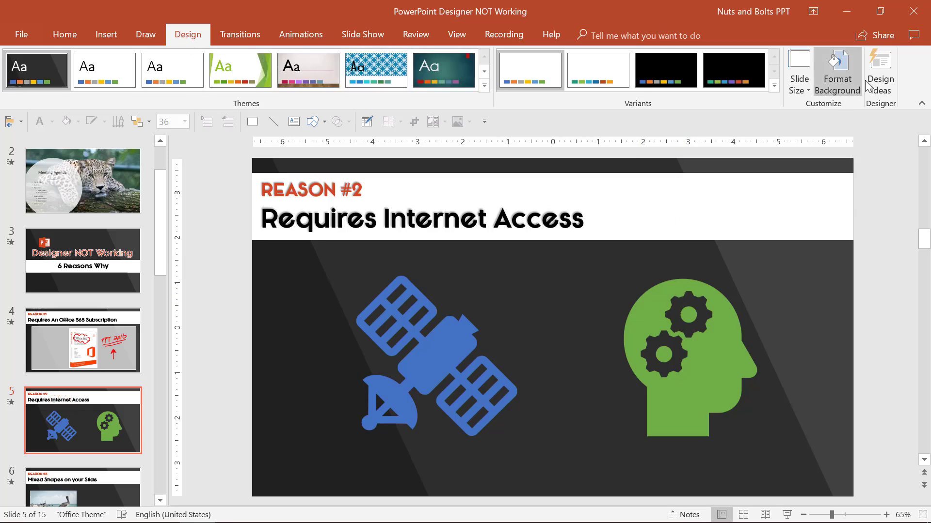
- Get design ideas for the Internet Access slide after previewing From Icons replacements for the head icon
left_click(880, 72)
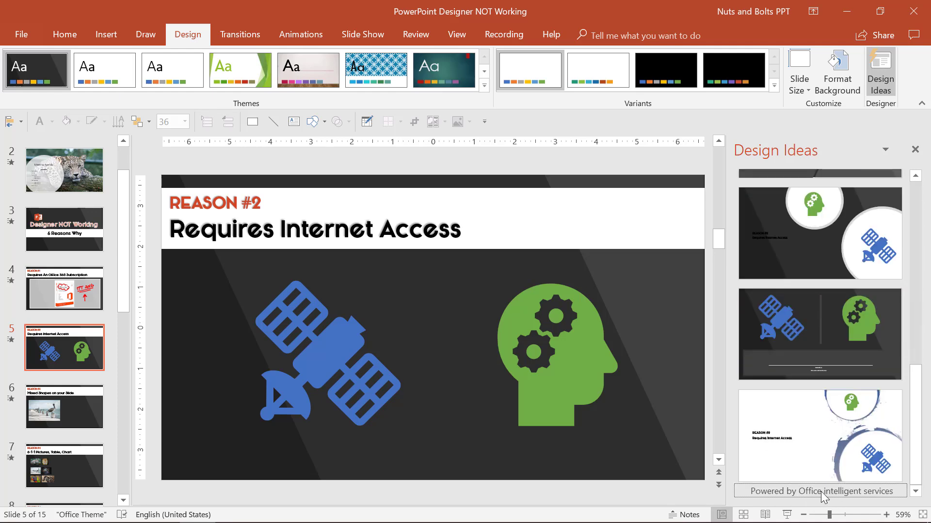
left_click(820, 232)
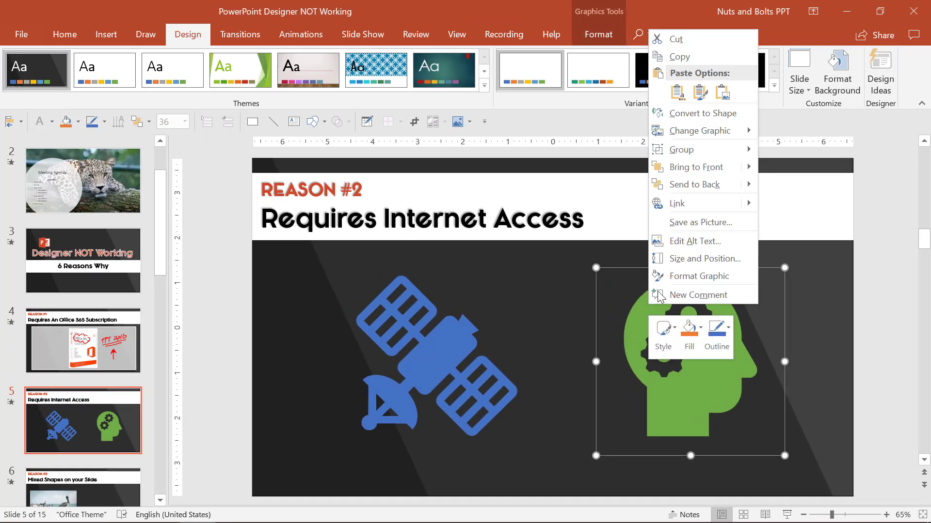
left_click(701, 131)
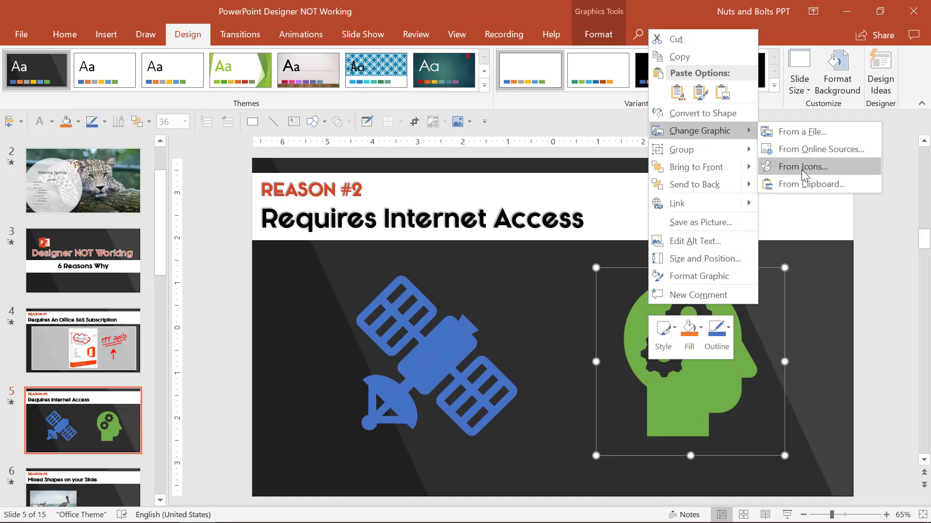
left_click(803, 167)
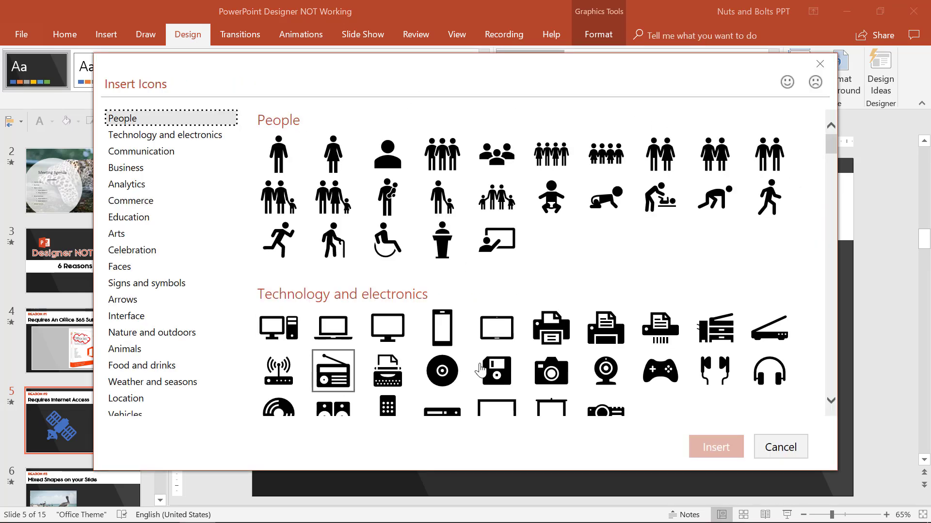
mouse_move(415, 365)
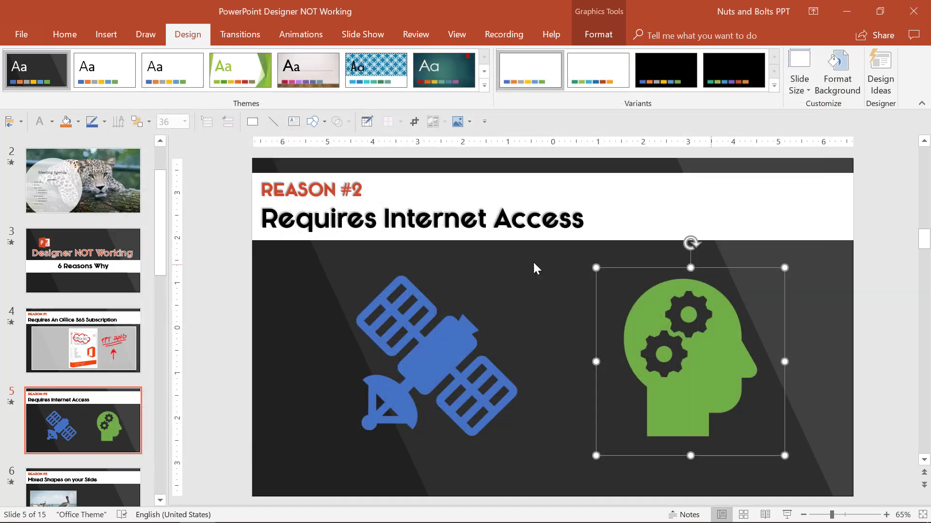
mouse_move(857, 168)
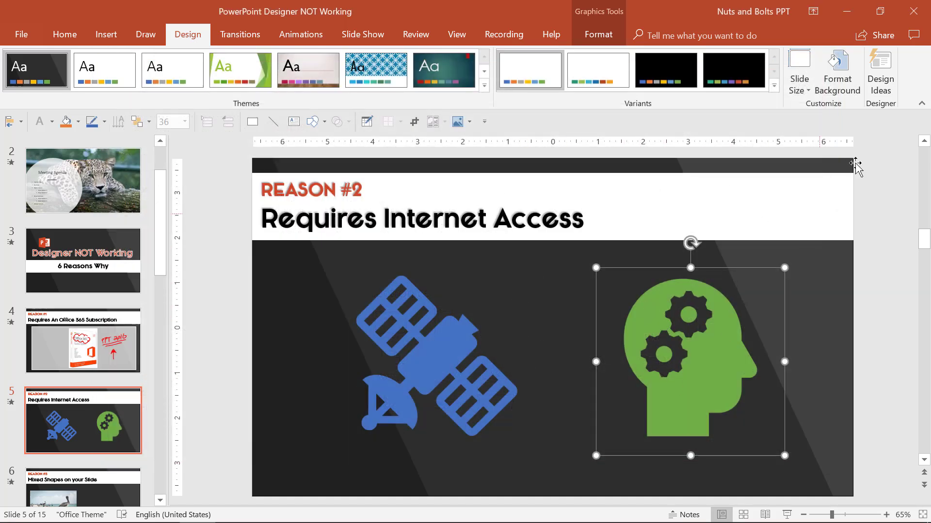
left_click(880, 71)
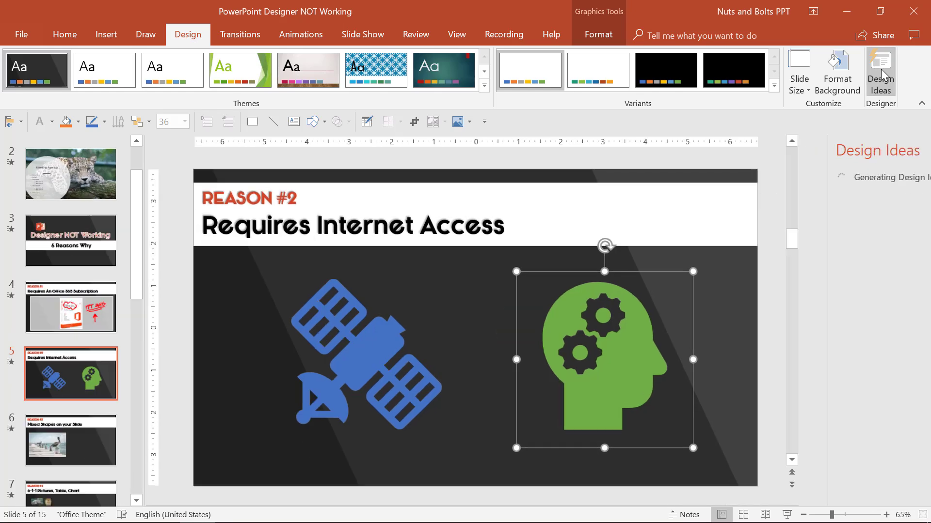
left_click(880, 71)
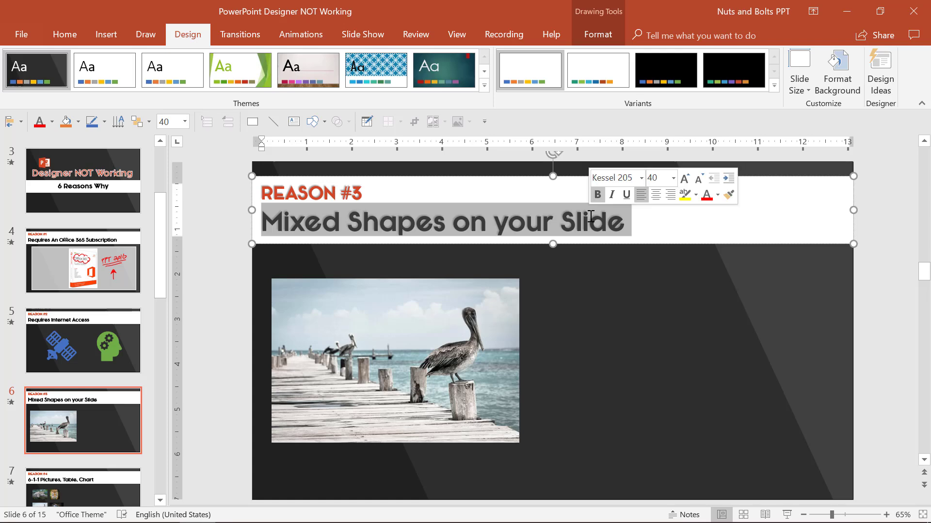
- Apply the curved-photo, dark-panel design idea to the Reason #3 pelican slide
left_click(394, 360)
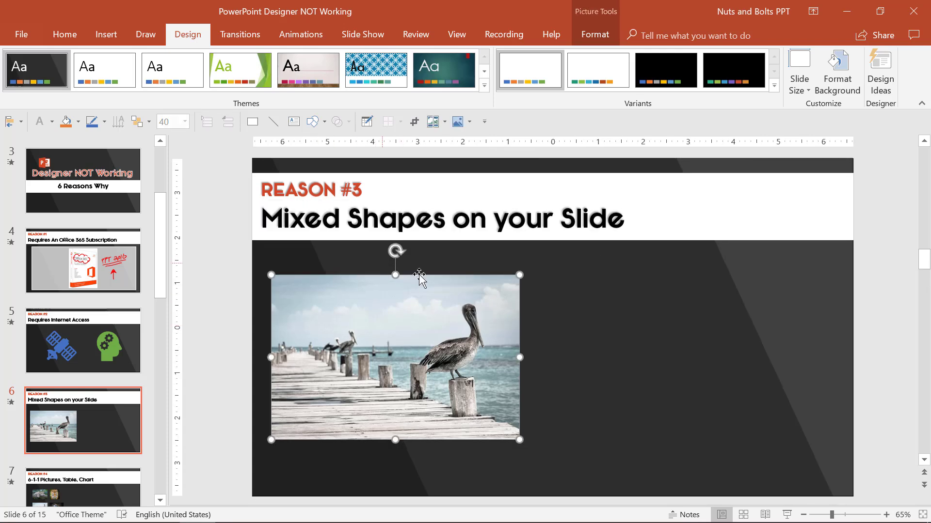
left_click(880, 71)
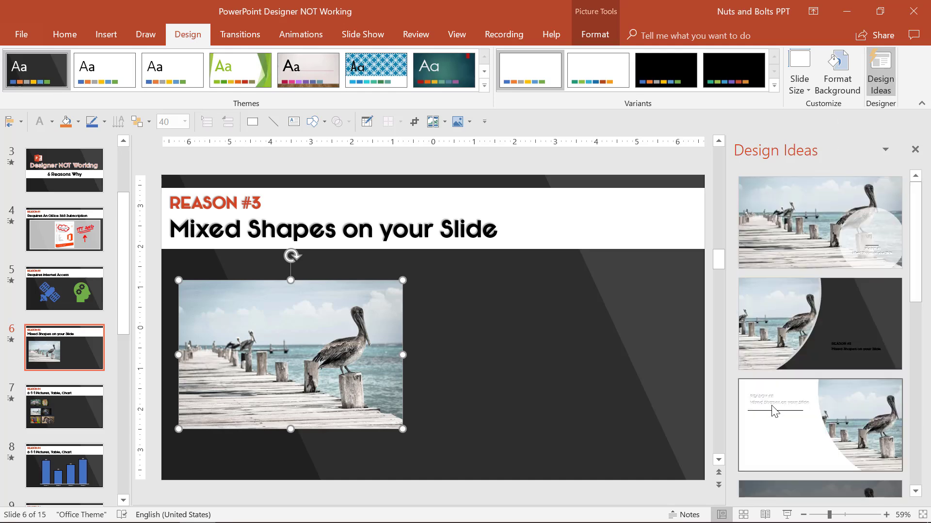
left_click_drag(434, 276, 495, 344)
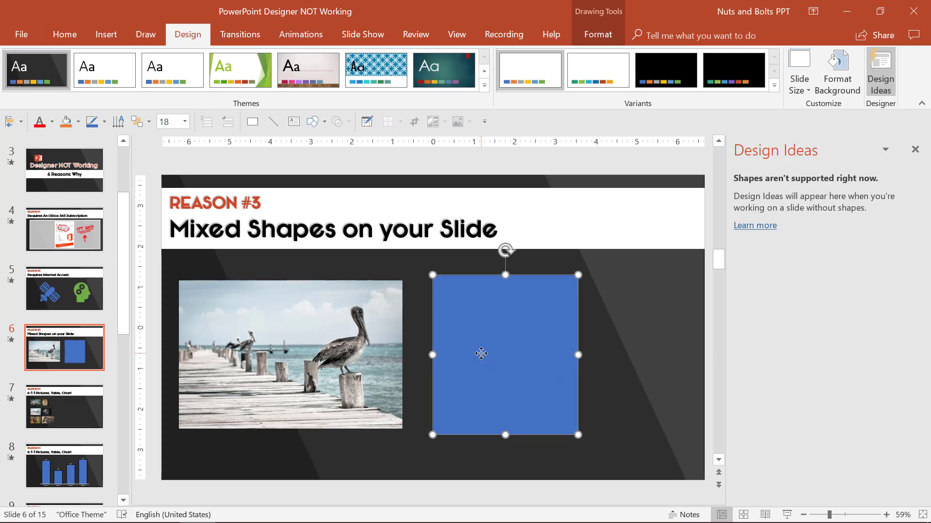
mouse_move(486, 323)
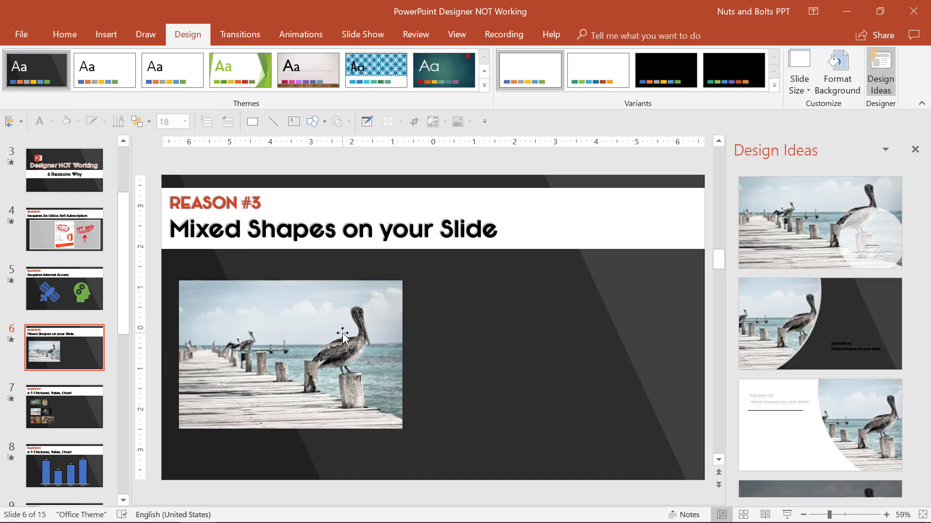
mouse_move(550, 328)
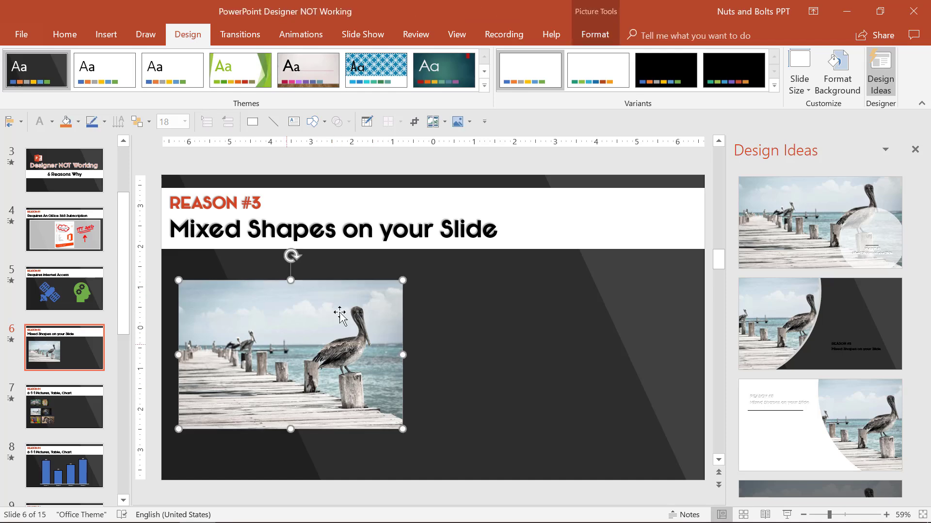
left_click(819, 322)
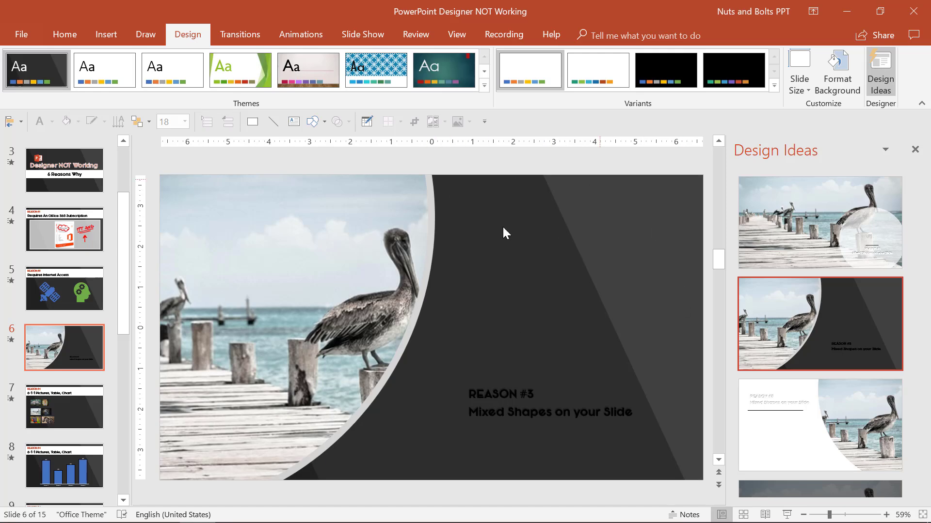
mouse_move(820, 336)
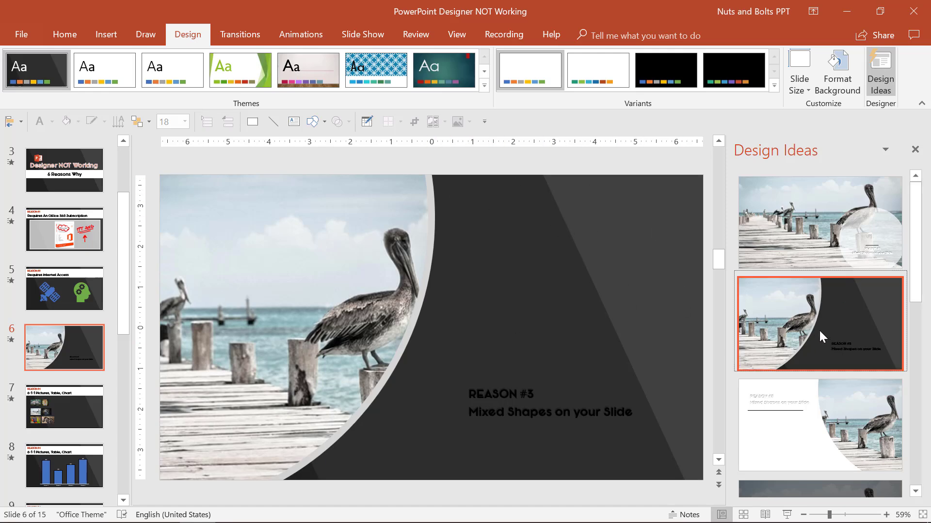
scroll("down", 3)
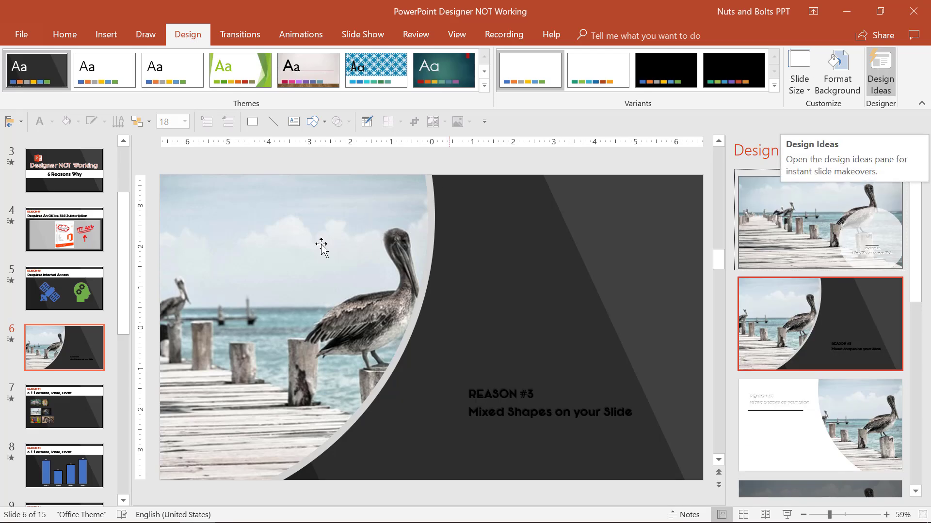
- Duplicate the tiger picture on the Reason #4 slide so Design Ideas reports 'Too many images'
left_click(64, 407)
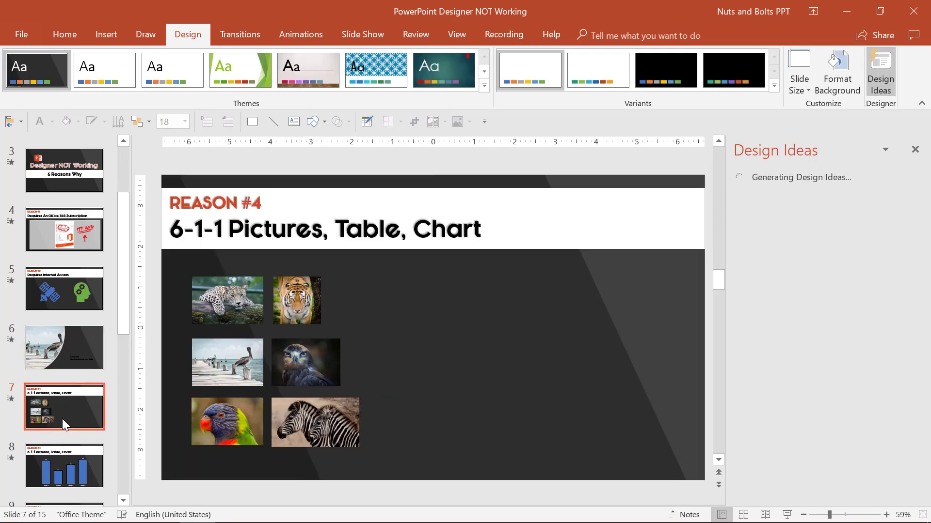
left_click(323, 230)
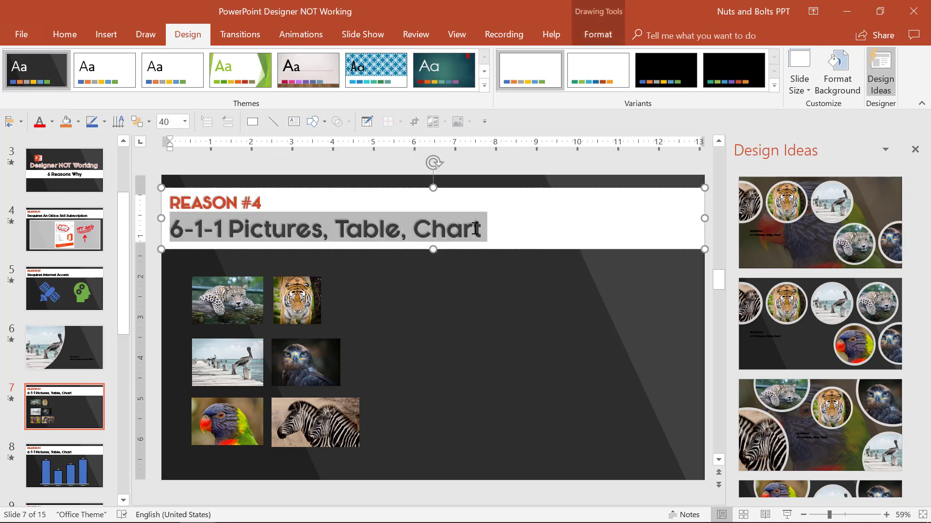
left_click(279, 300)
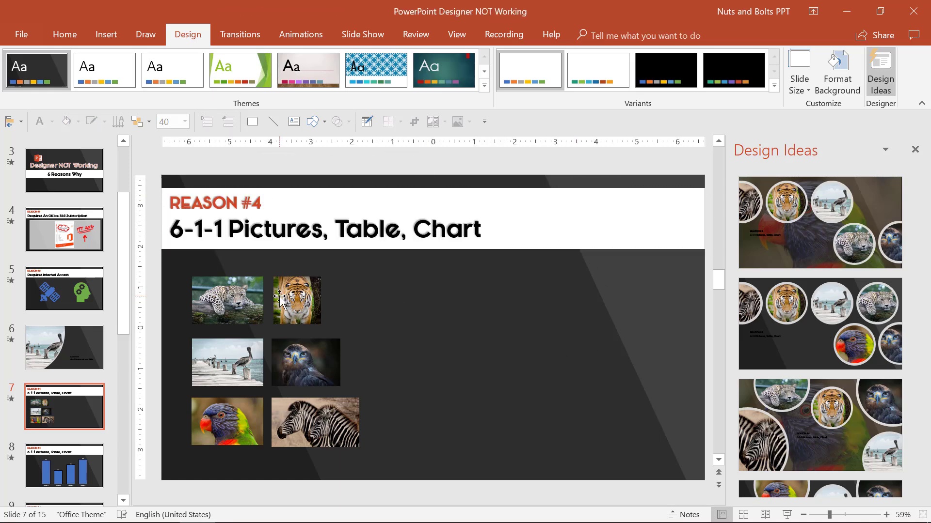
scroll("down", 3)
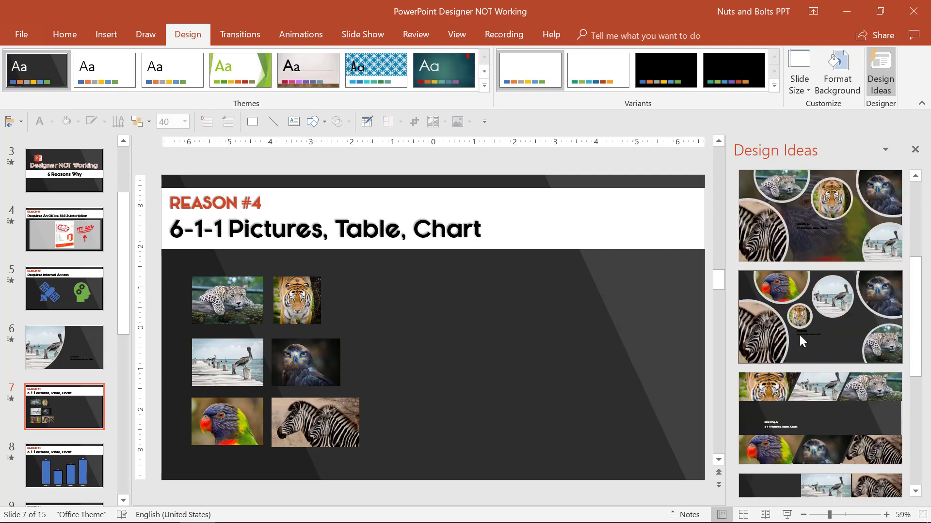
left_click(819, 317)
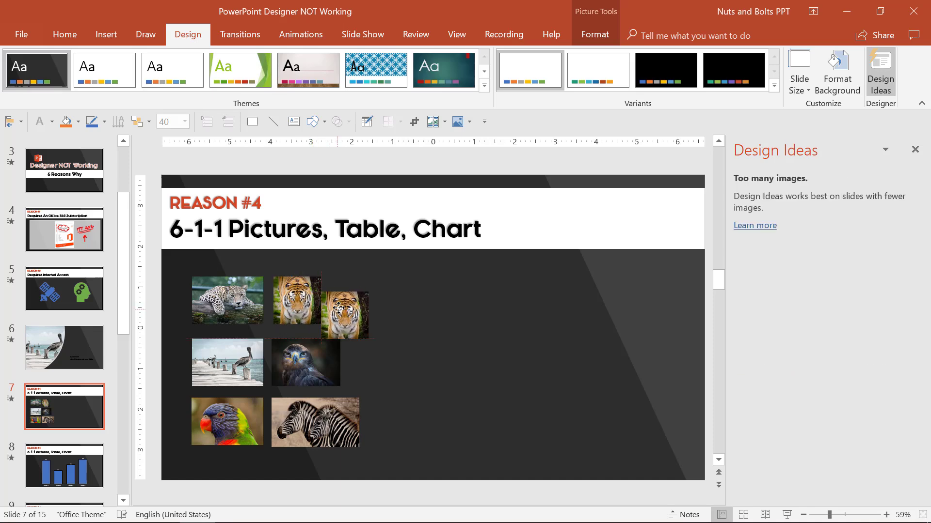
left_click(347, 299)
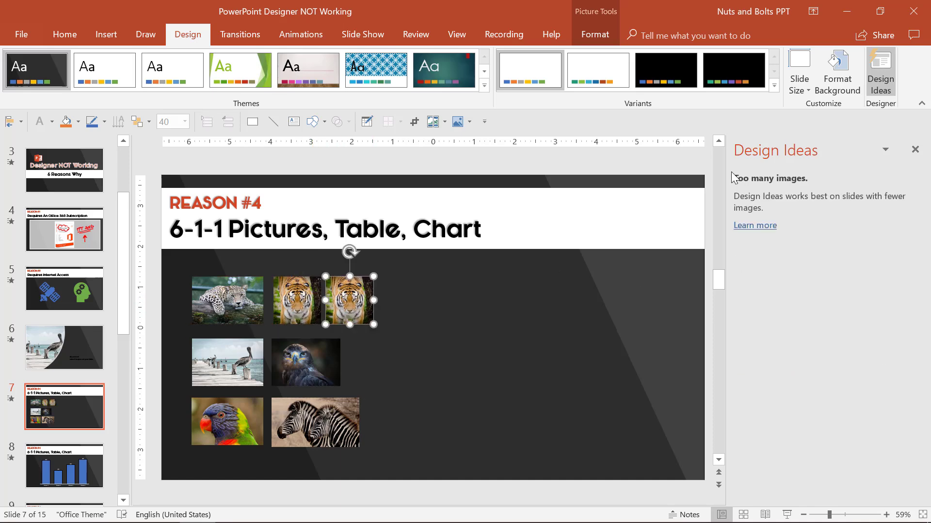
double_click(275, 230)
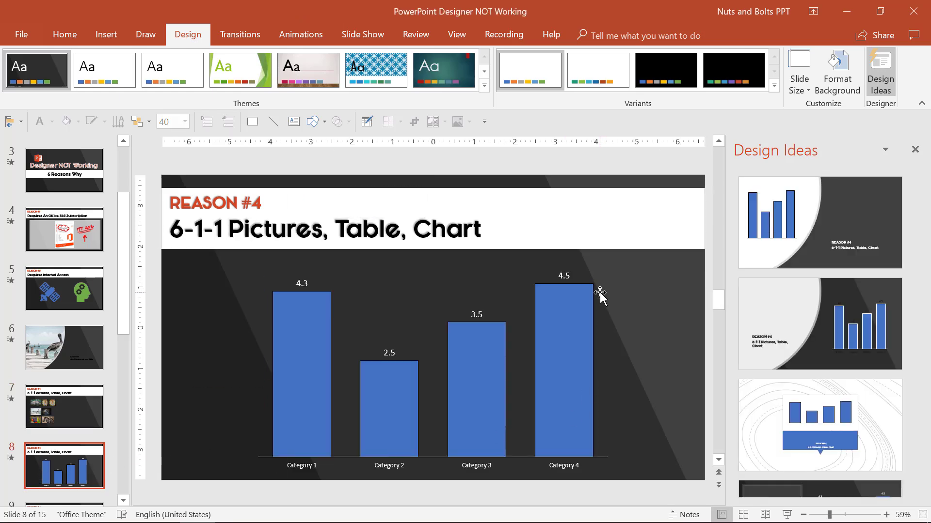
- Try a design idea on the bar chart slide, keeping only one chart
left_click(819, 222)
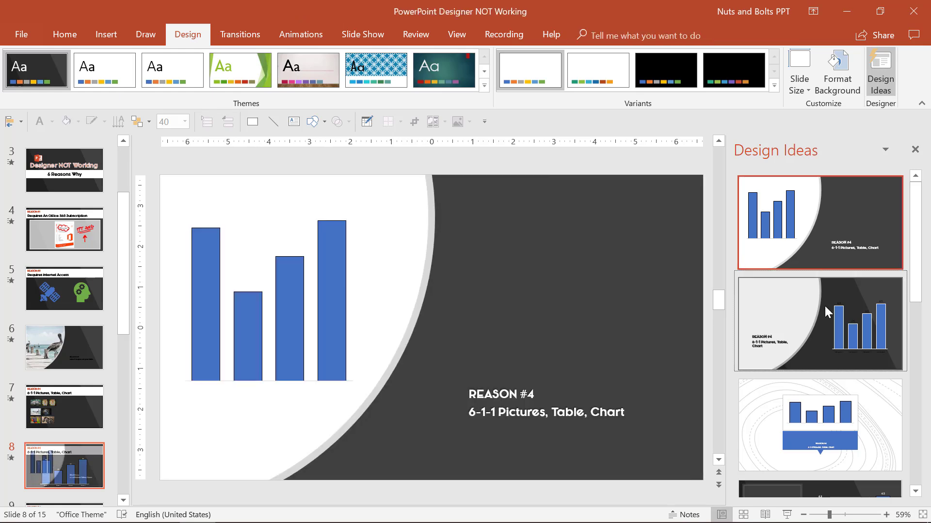
left_click(820, 322)
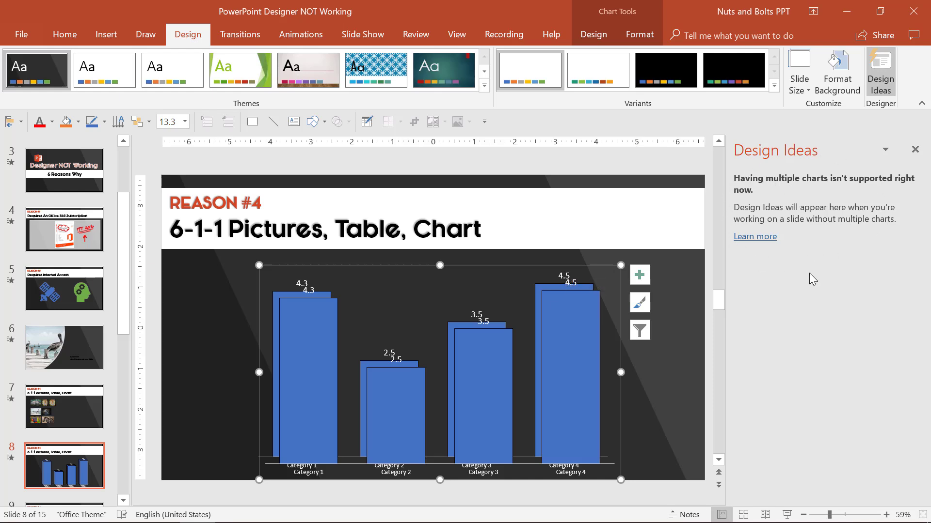
mouse_move(601, 295)
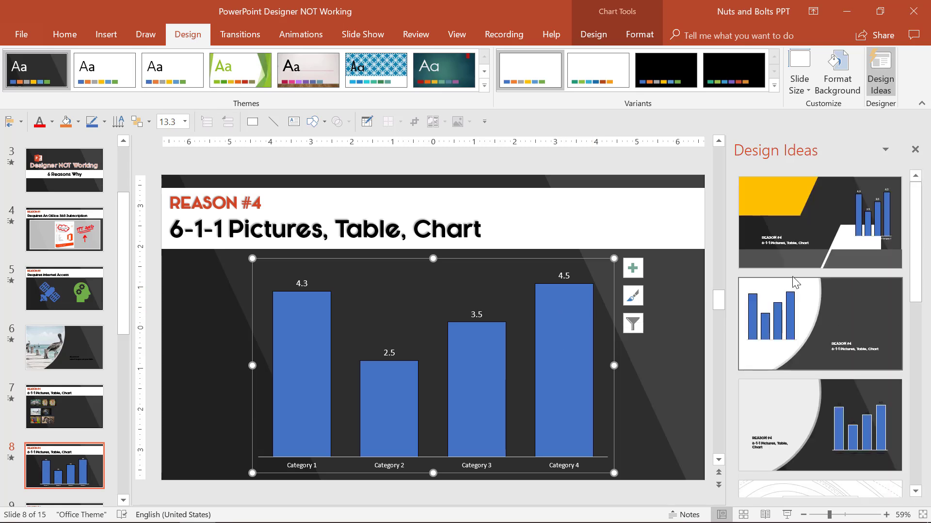
scroll("down", 3)
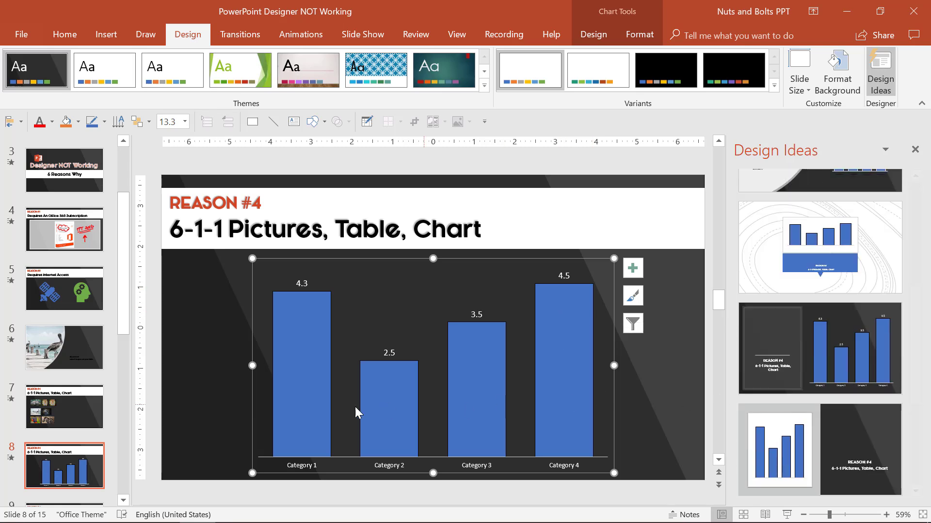
left_click(64, 407)
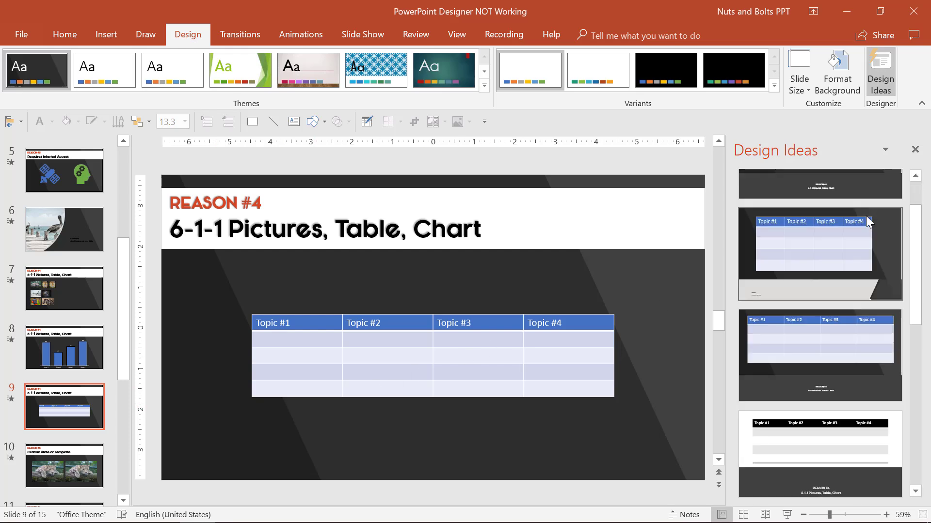
- Duplicate the table on slide 9 and confirm Design Ideas offers no designs
scroll("down", 3)
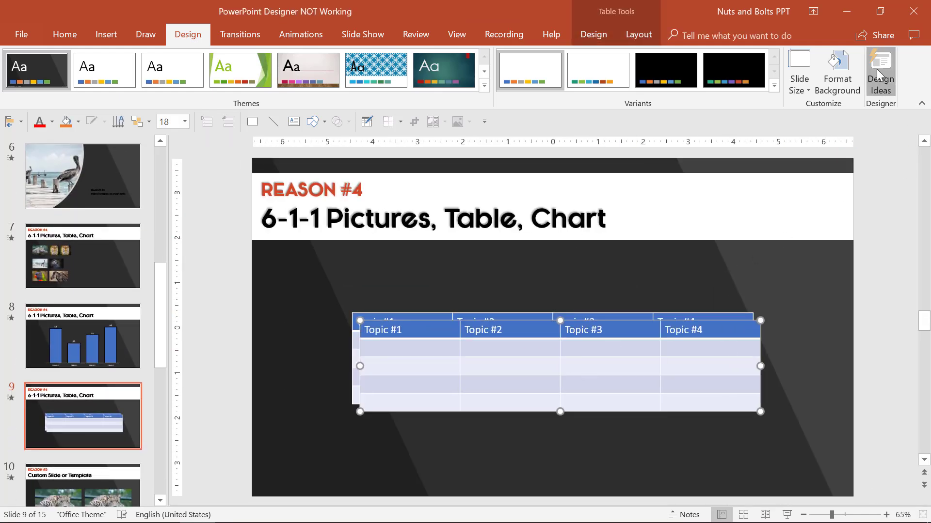
left_click(880, 70)
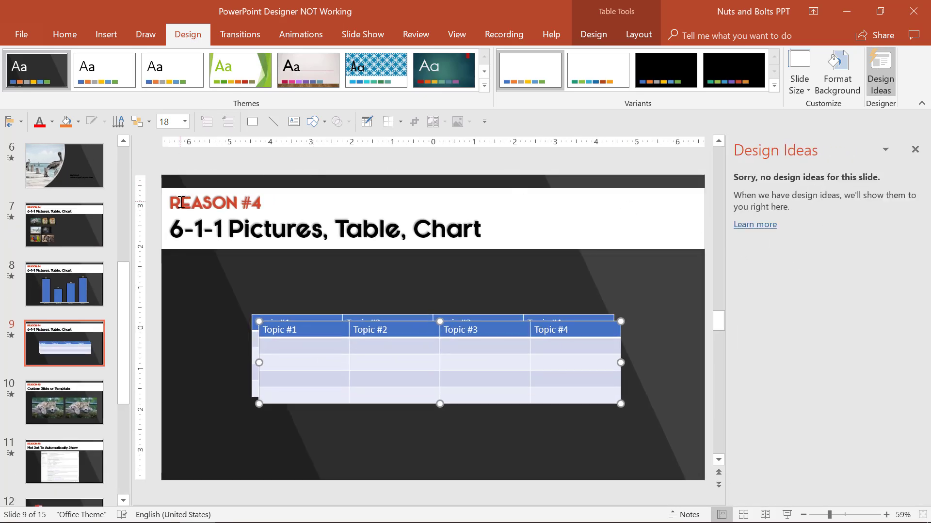
left_click(213, 203)
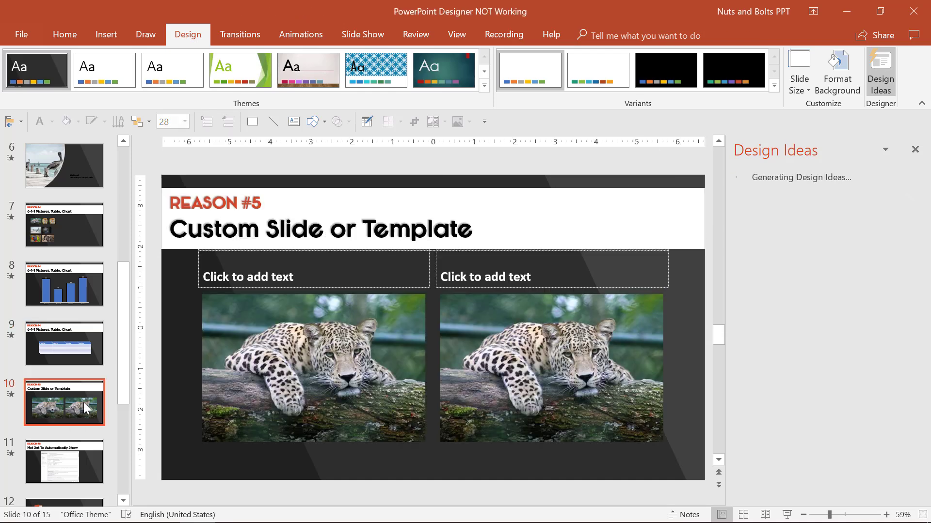
- Display the slide layout gallery for the Reason #5 leopard slide
double_click(196, 229)
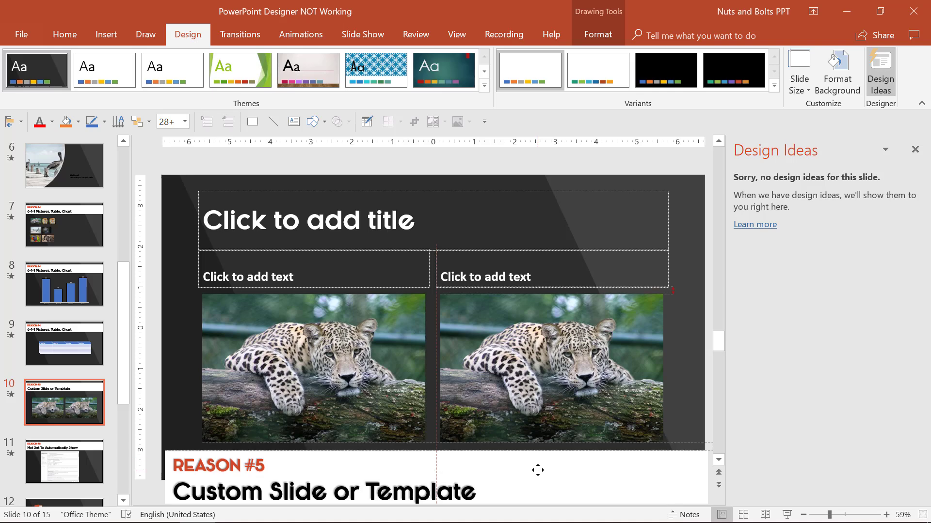
left_click(309, 219)
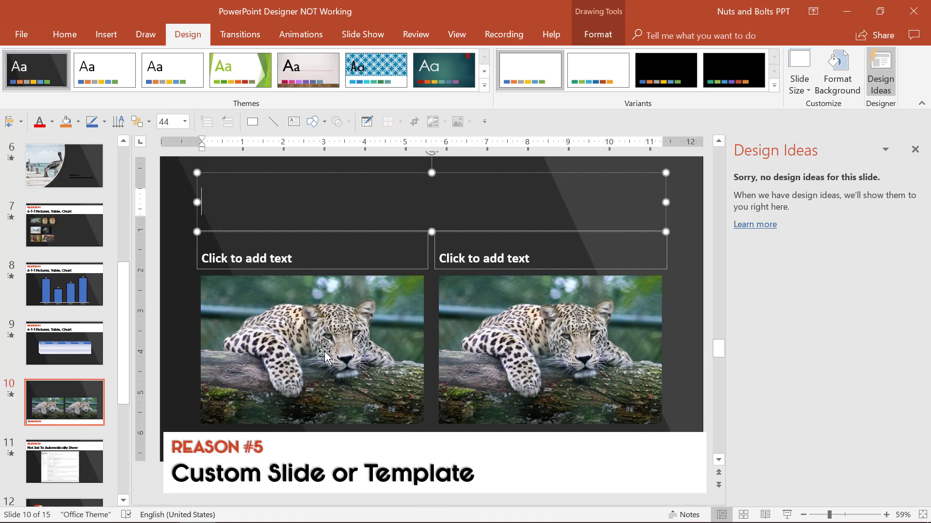
mouse_move(129, 21)
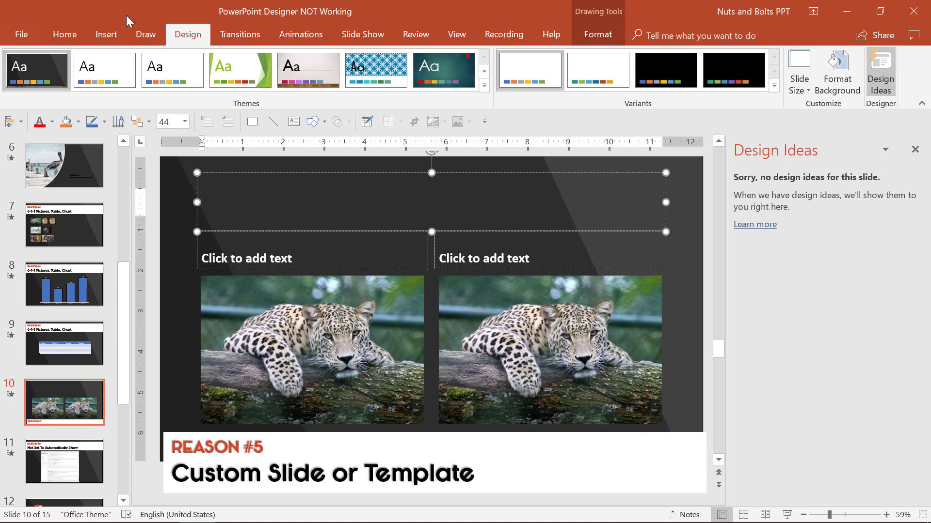
left_click(64, 34)
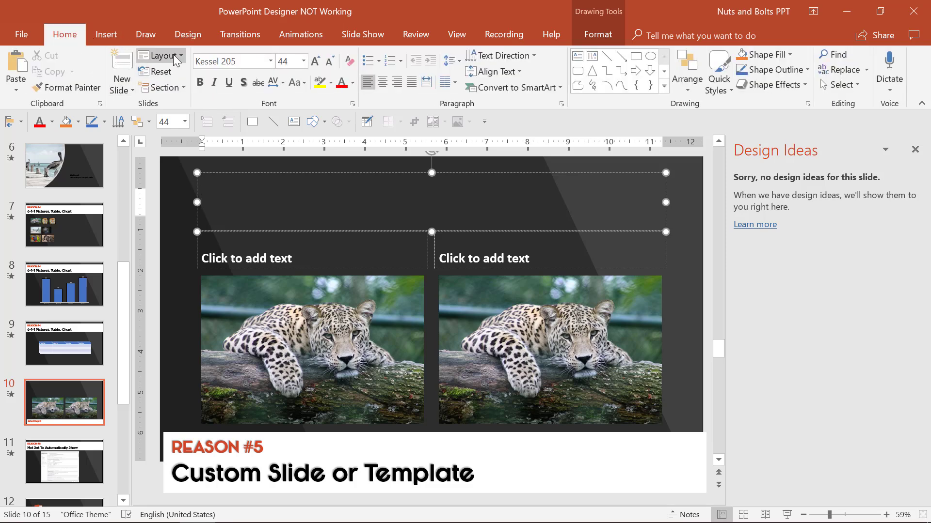
left_click(161, 55)
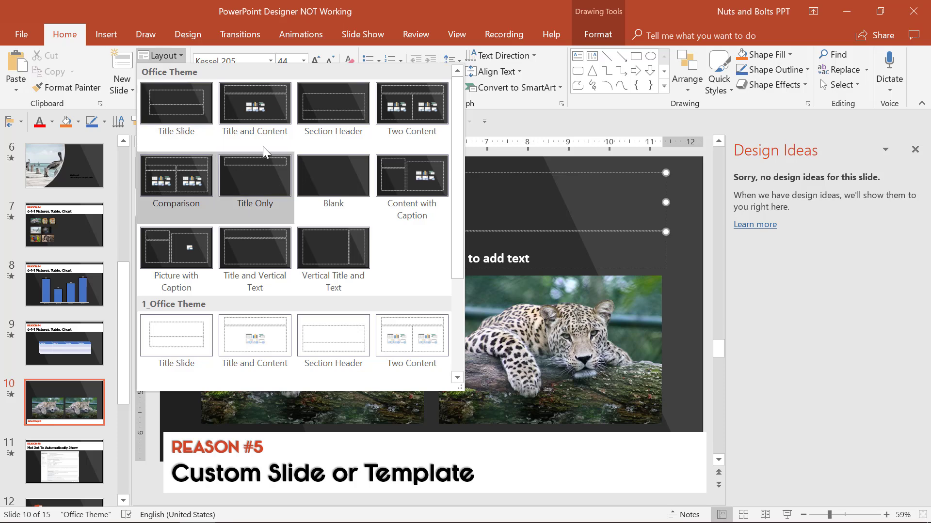
mouse_move(333, 107)
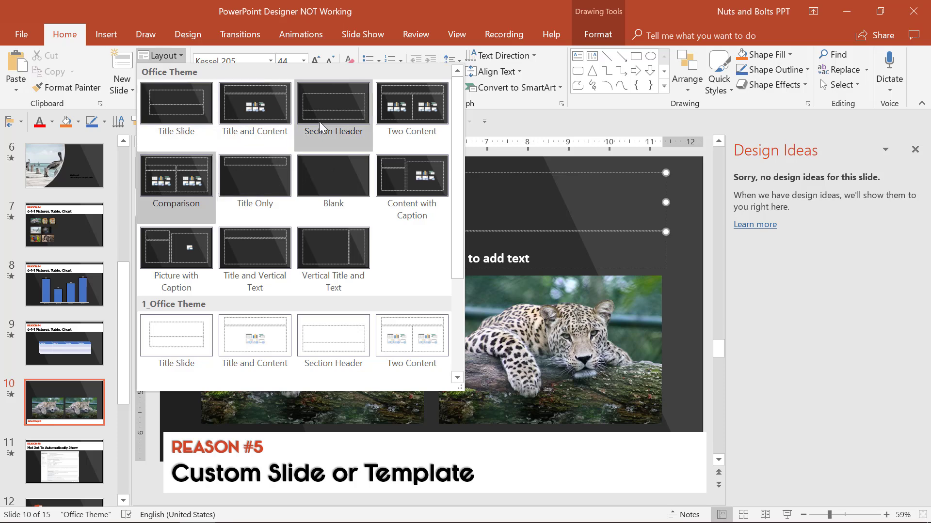
mouse_move(347, 187)
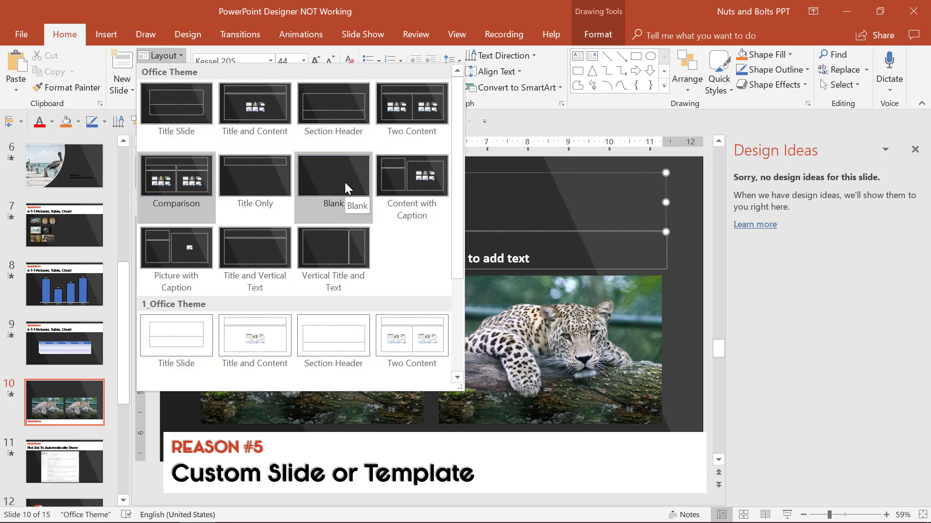
mouse_move(687, 308)
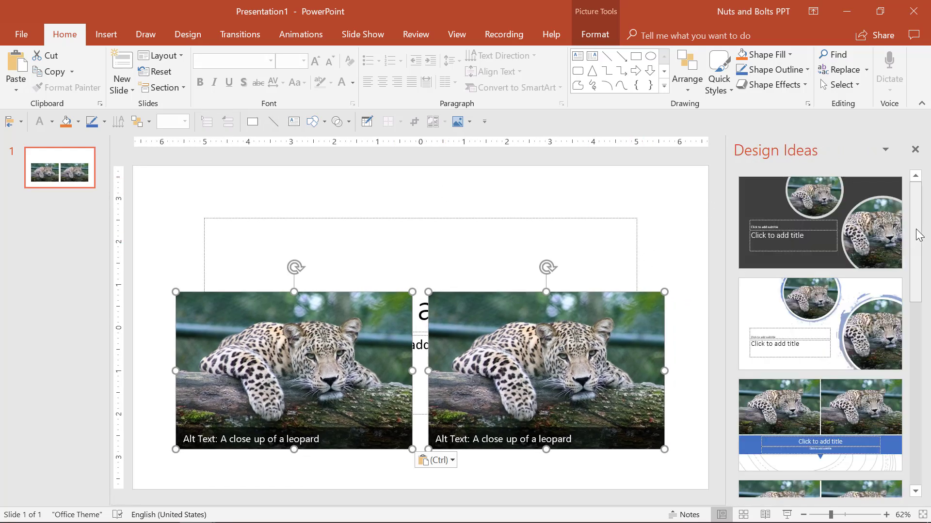
- Browse Design Ideas for the two pasted leopard pictures and apply the full-slide leopard suggestion
scroll("down", 3)
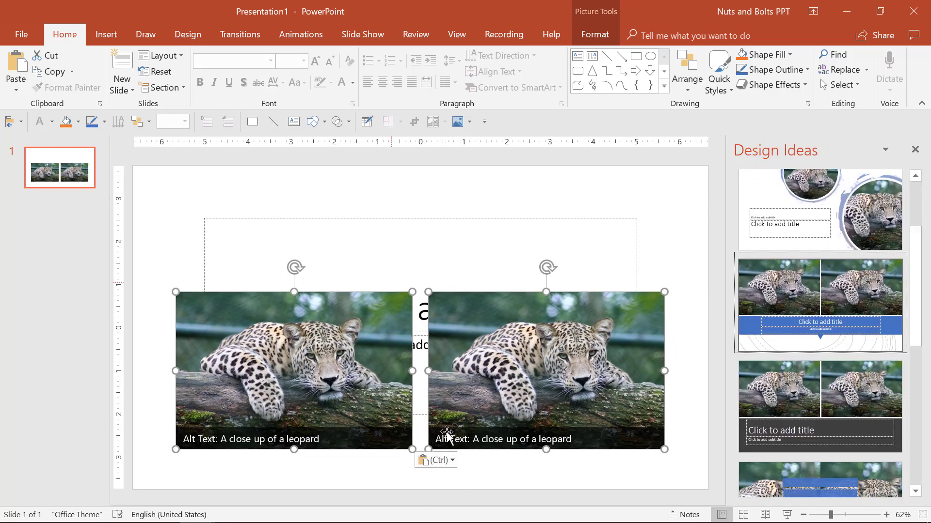
scroll("down", 3)
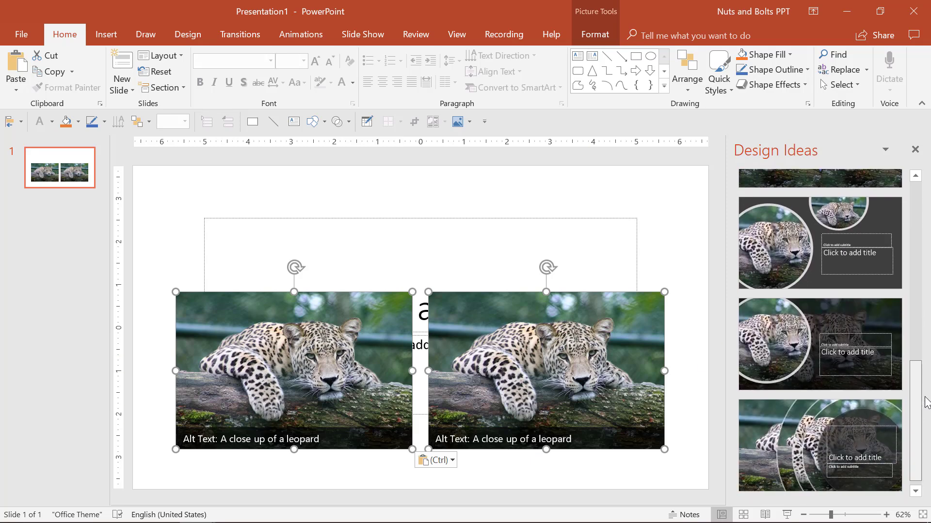
left_click(819, 439)
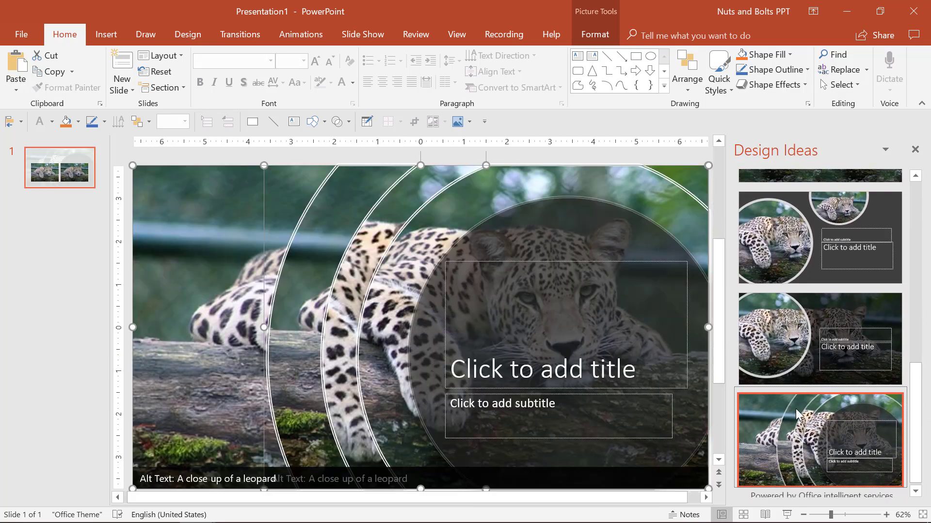
left_click(158, 55)
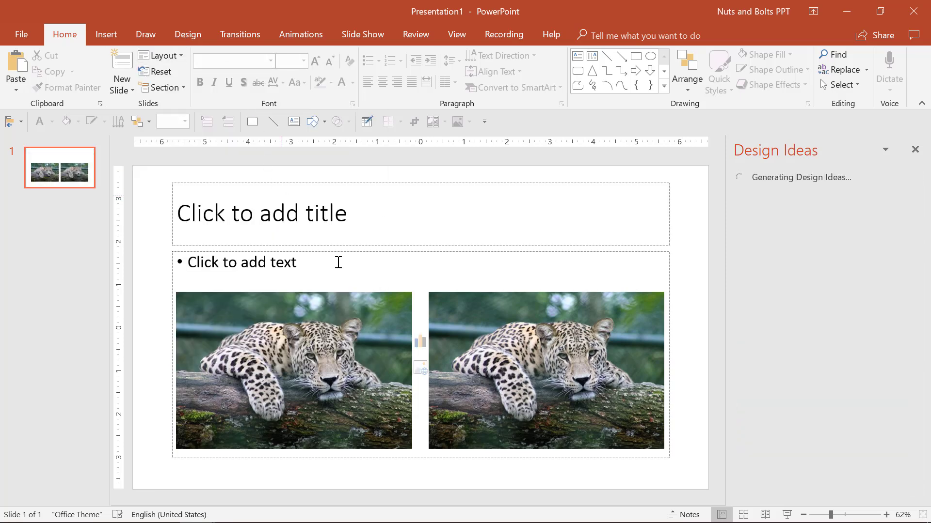
left_click(819, 353)
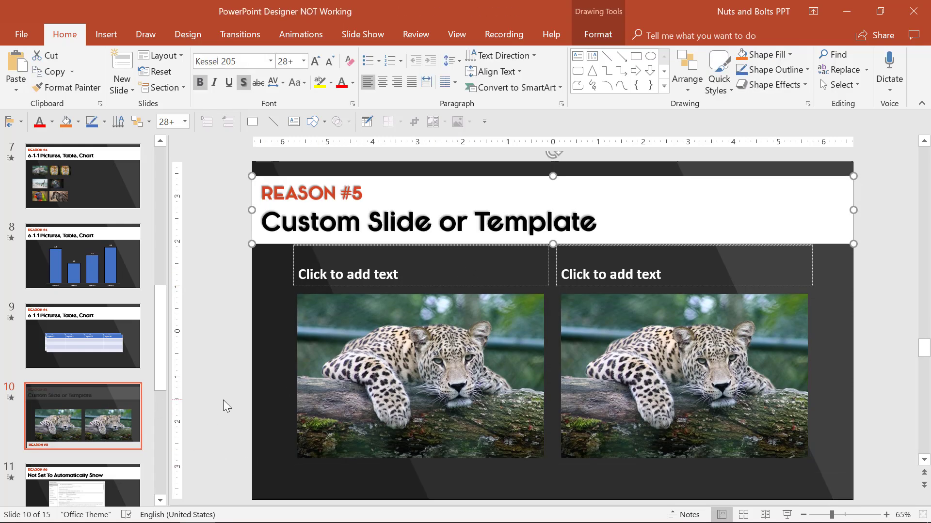
- Select a word in the Reason #5 title, then both leopard pictures
double_click(311, 221)
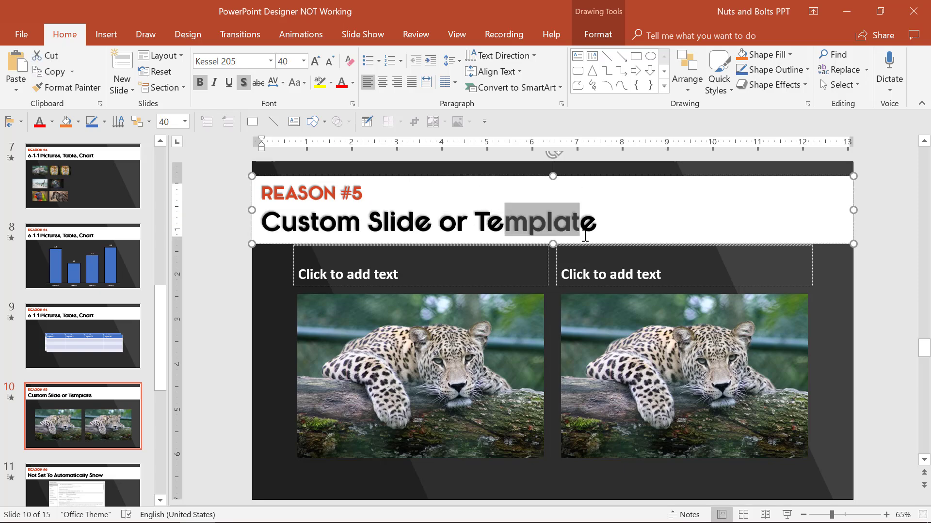
left_click(420, 374)
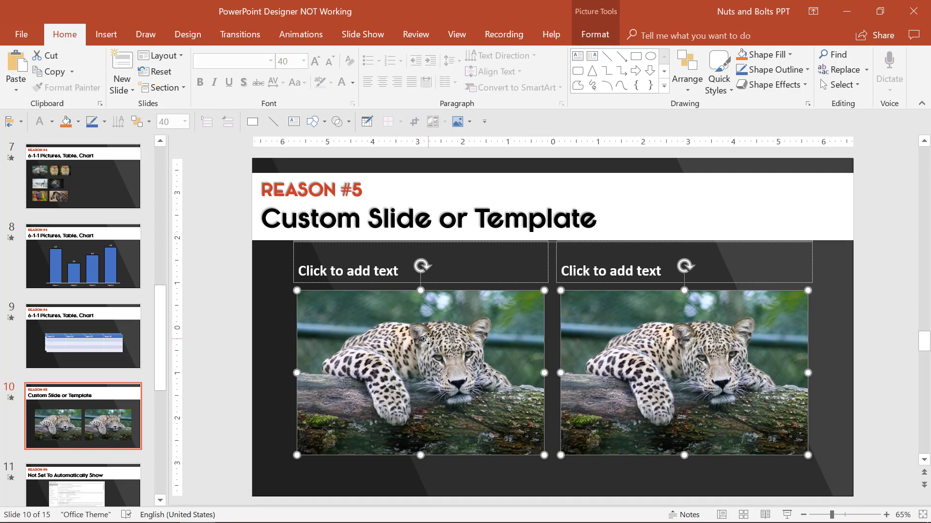
mouse_move(862, 164)
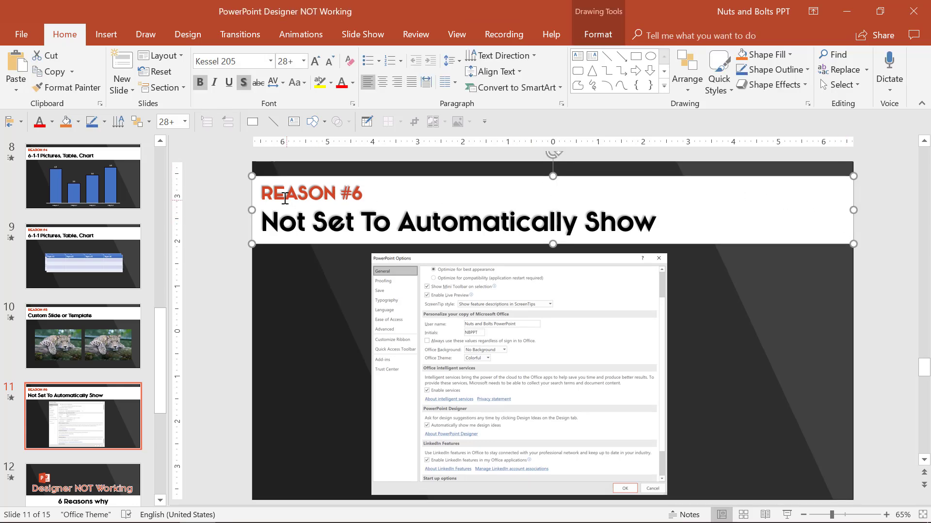
- Circle the automatic design ideas option in red ink on the Reason #6 screenshot
triple_click(457, 221)
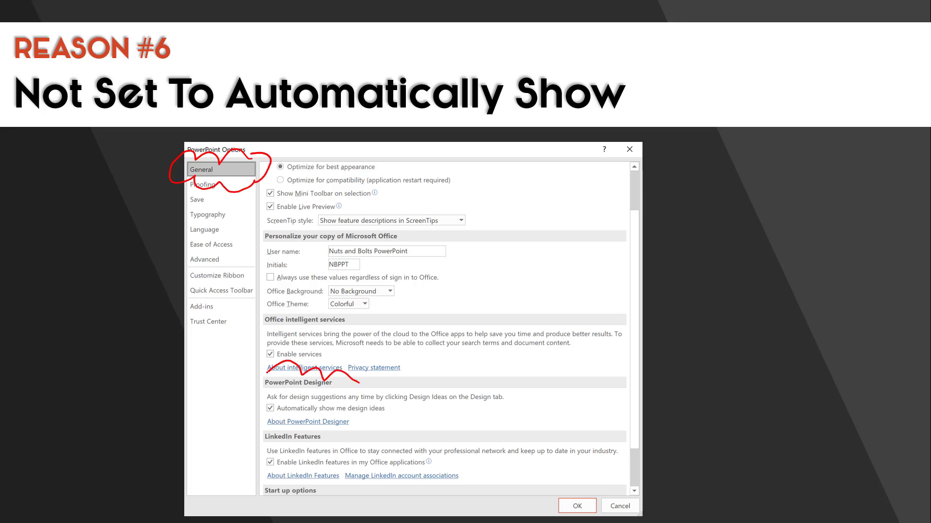
left_click_drag(256, 368, 517, 437)
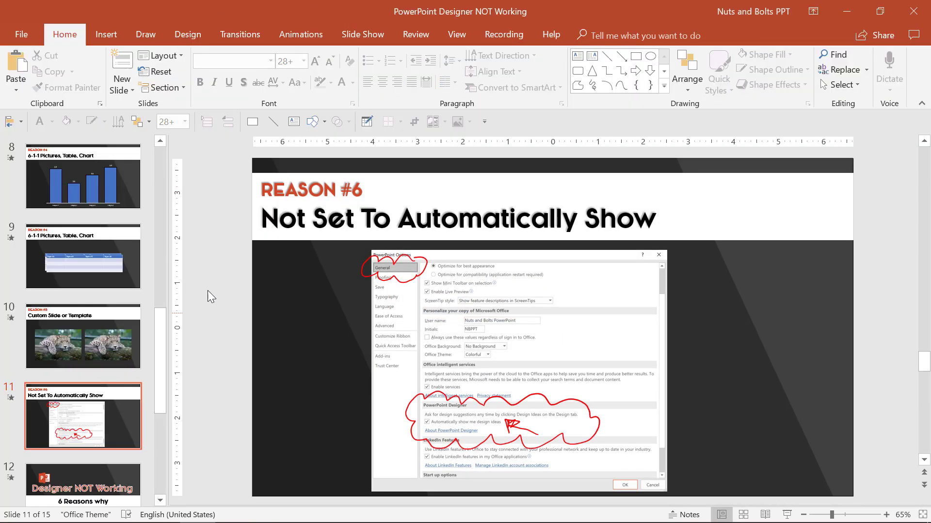
left_click(20, 34)
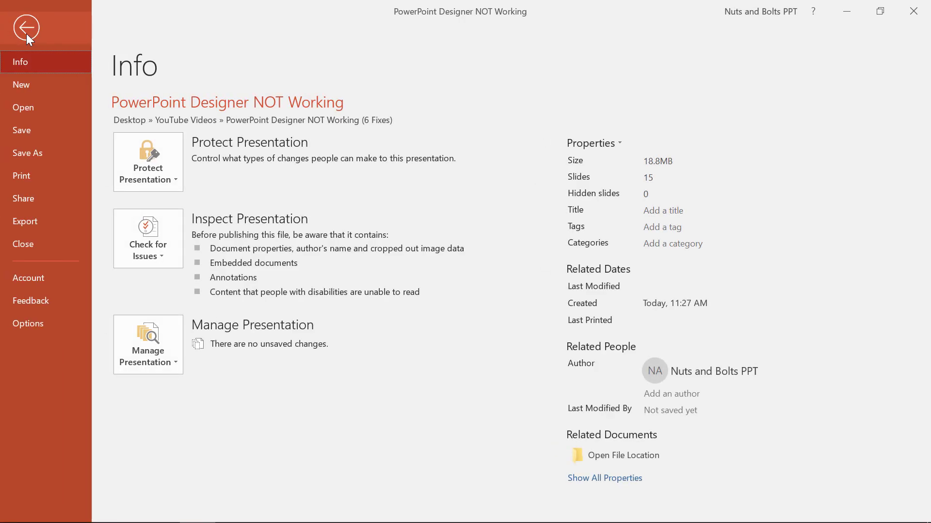
left_click(26, 28)
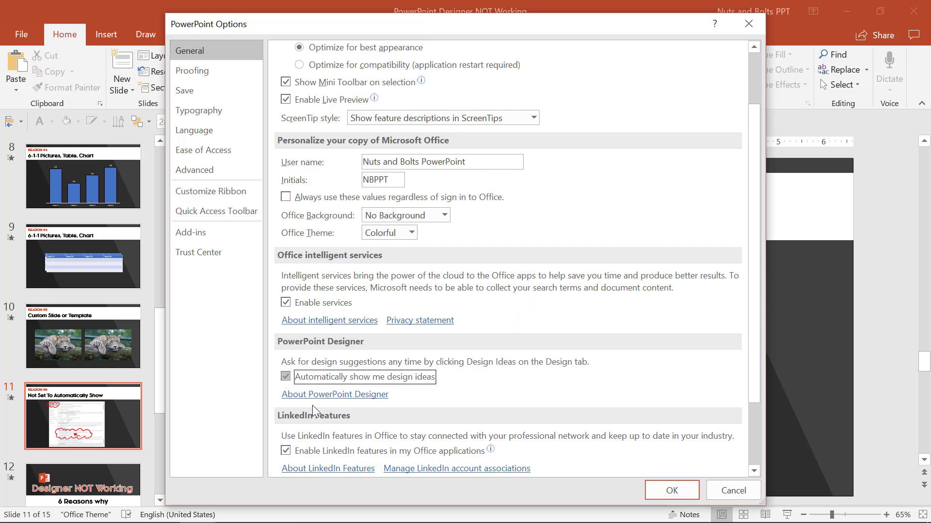
left_click(286, 377)
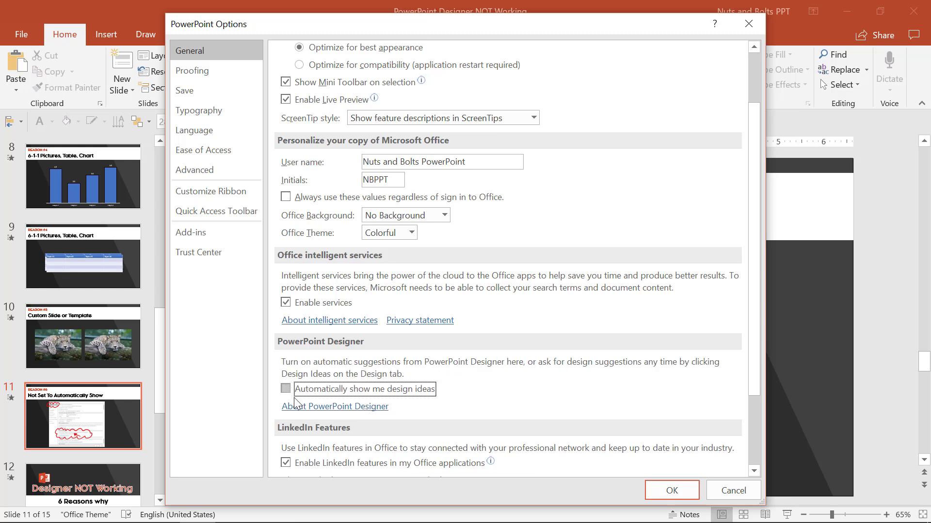
mouse_move(291, 396)
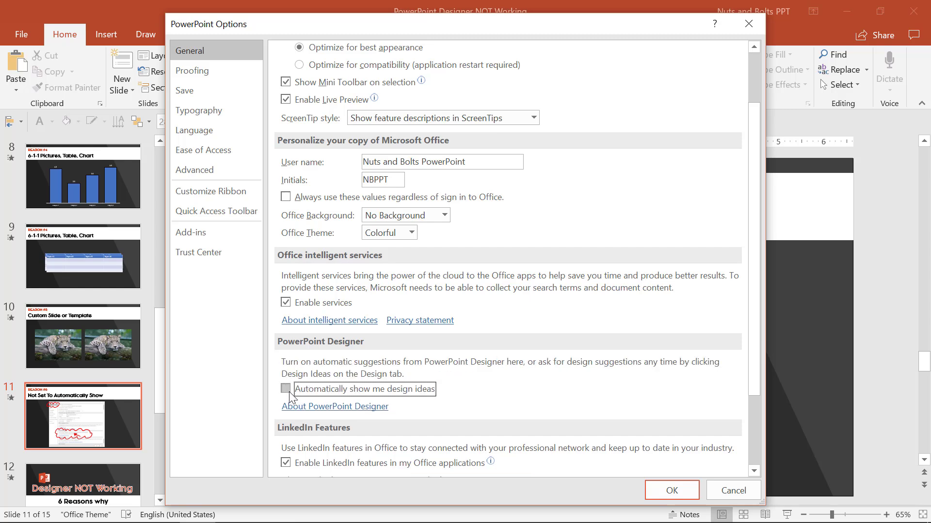
left_click(285, 389)
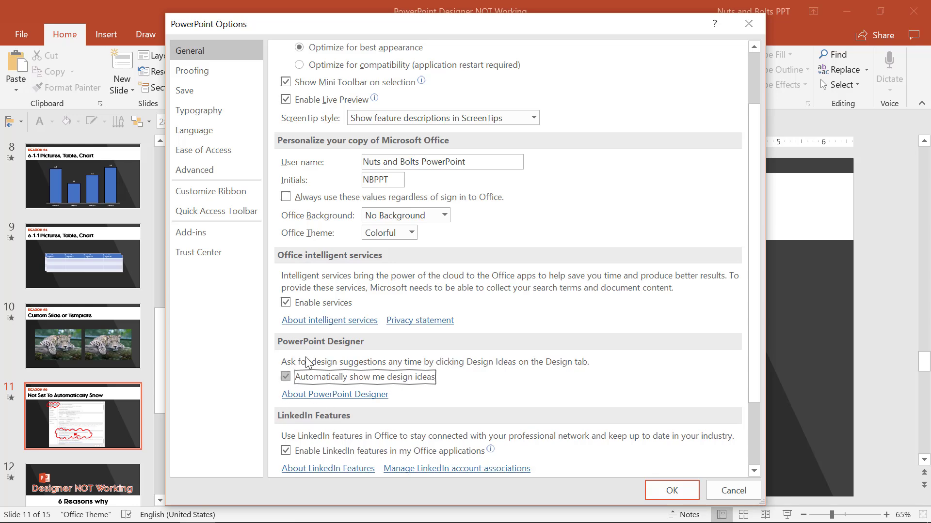
mouse_move(727, 80)
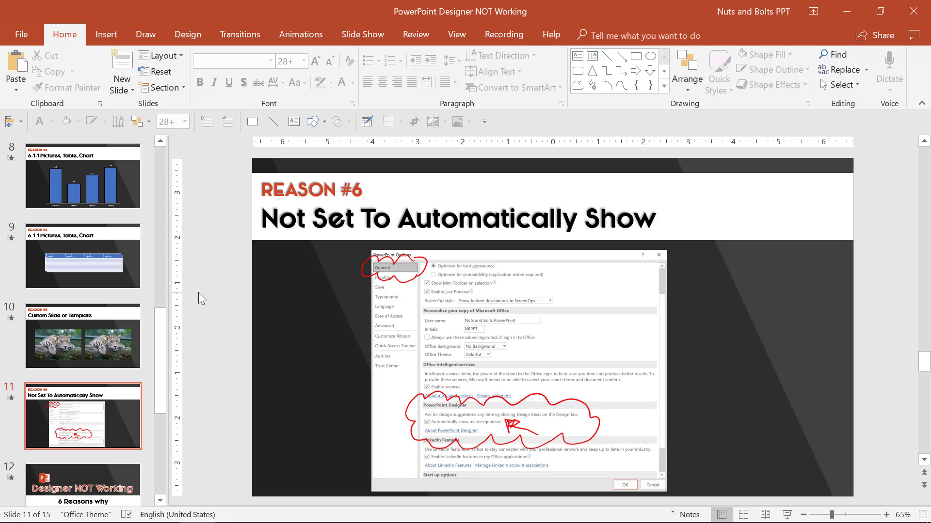
mouse_move(237, 428)
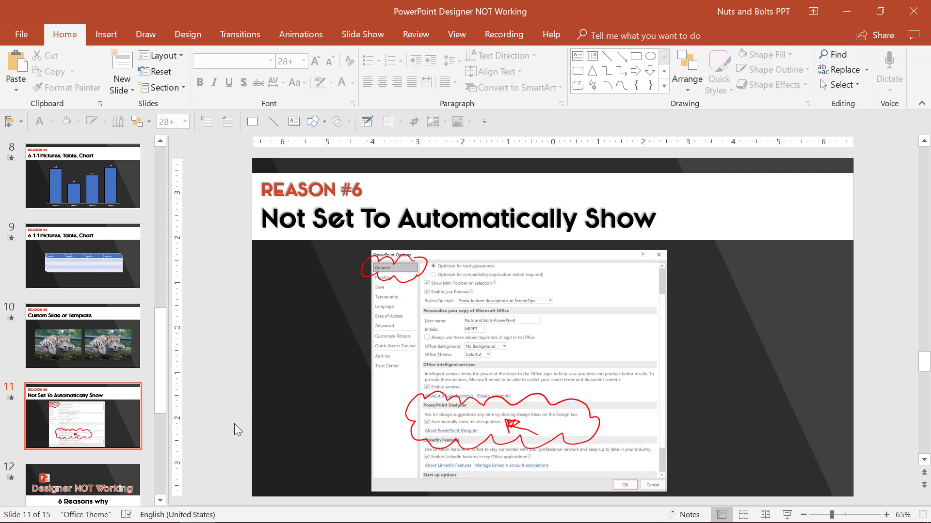